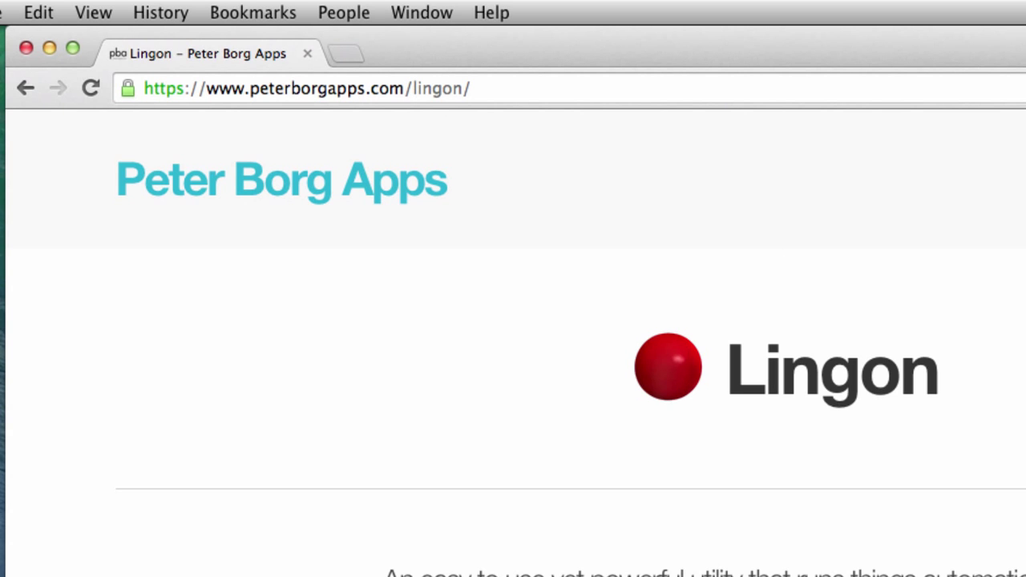
Step: Enter localhost in the Chrome address bar to load the local site
scroll("down", 3)
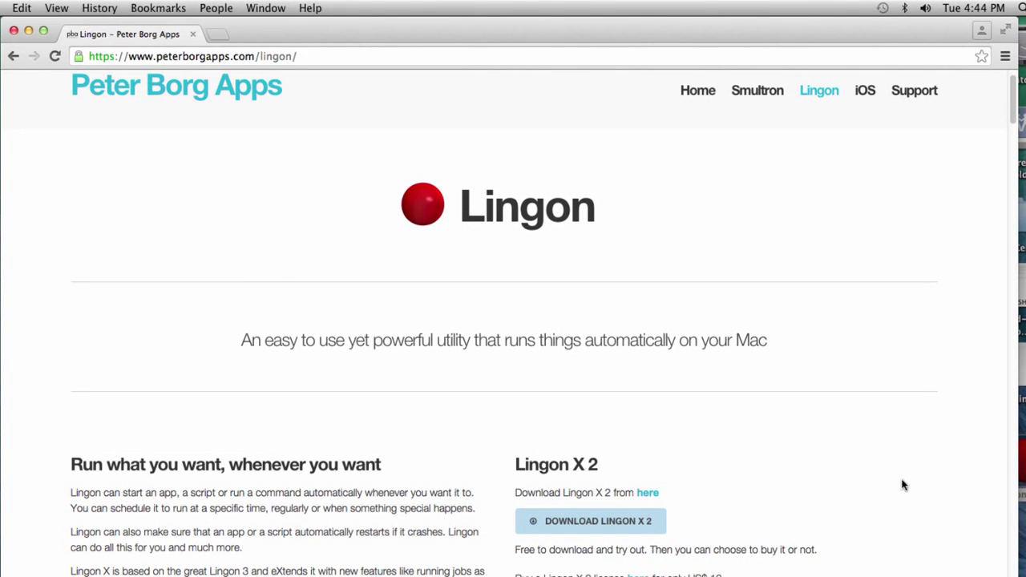
scroll("down", 3)
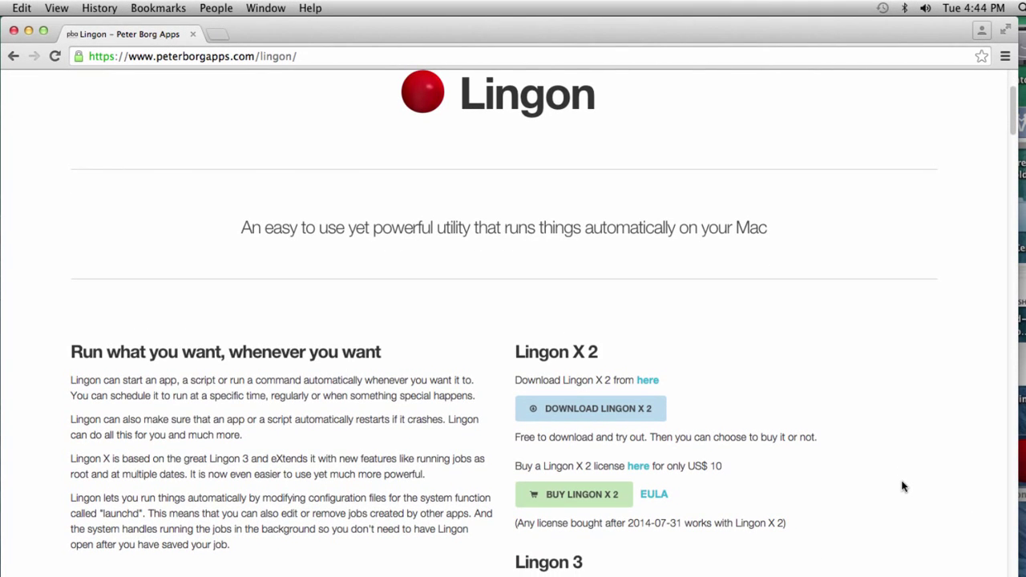
scroll("down", 3)
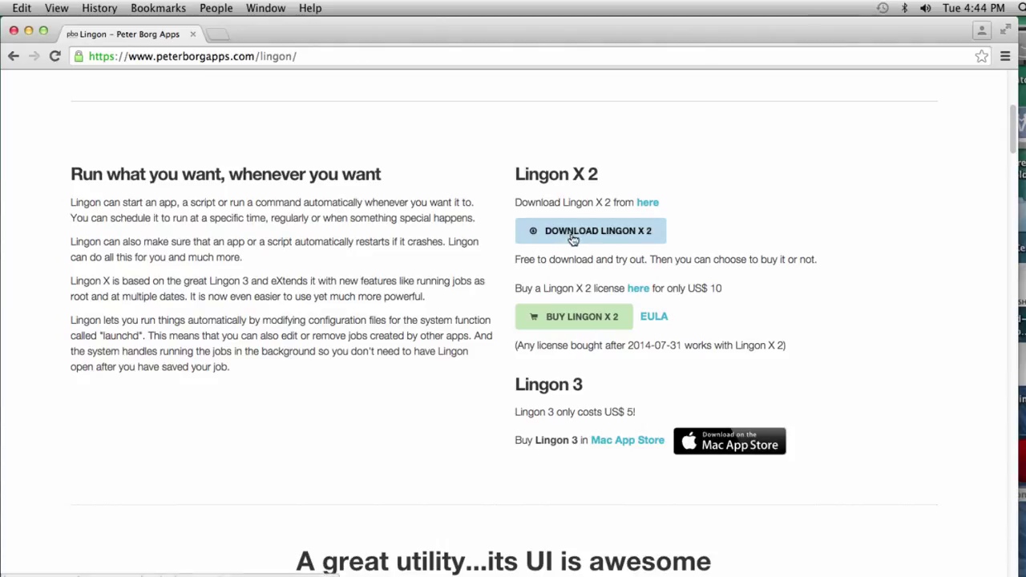
mouse_move(545, 197)
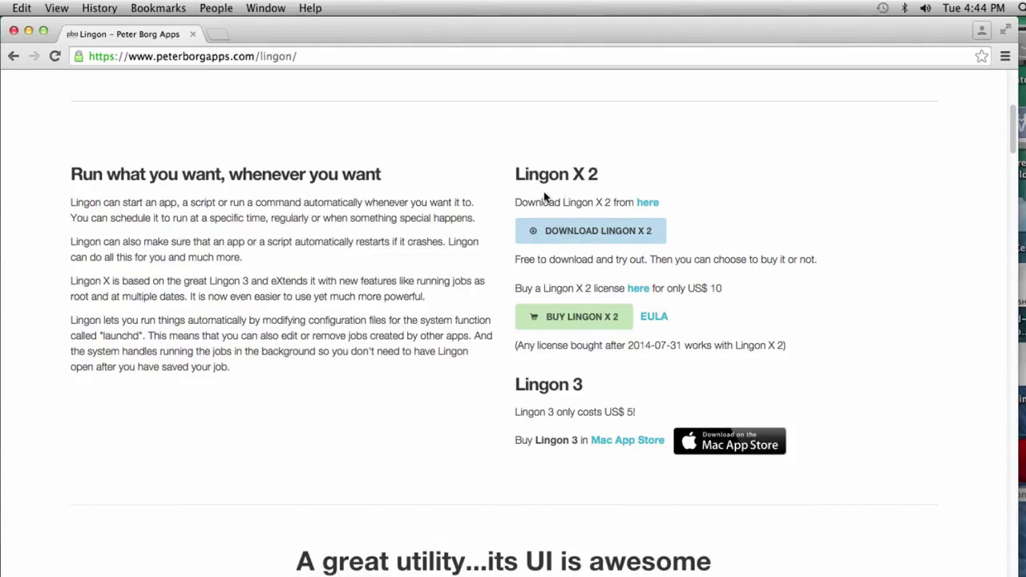
mouse_move(545, 234)
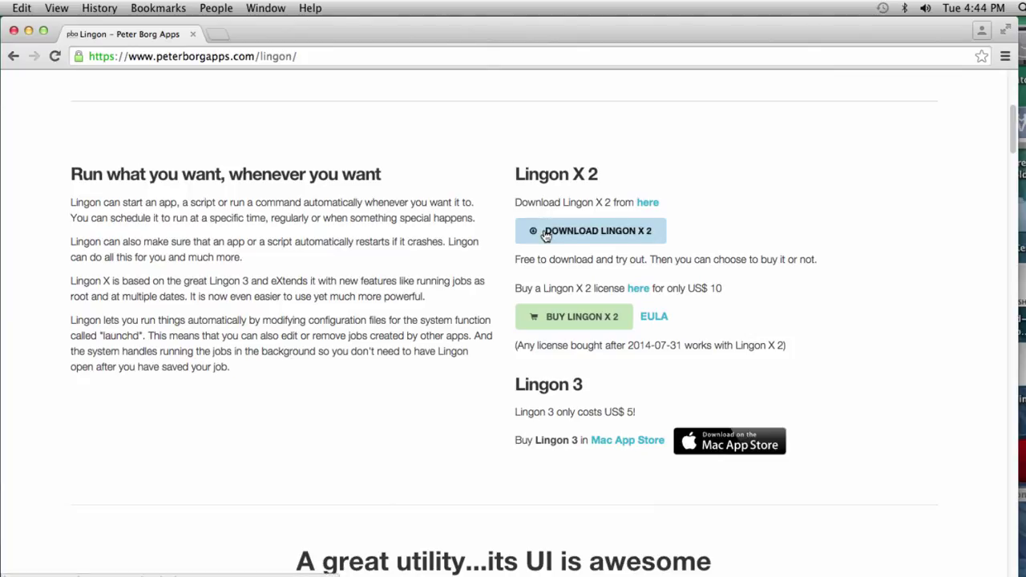
mouse_move(596, 189)
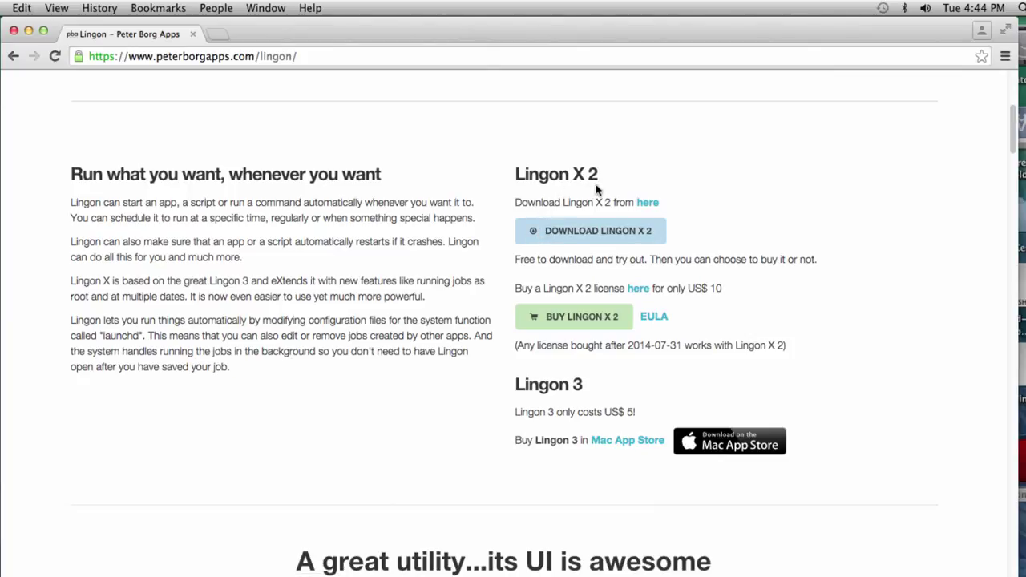
mouse_move(526, 385)
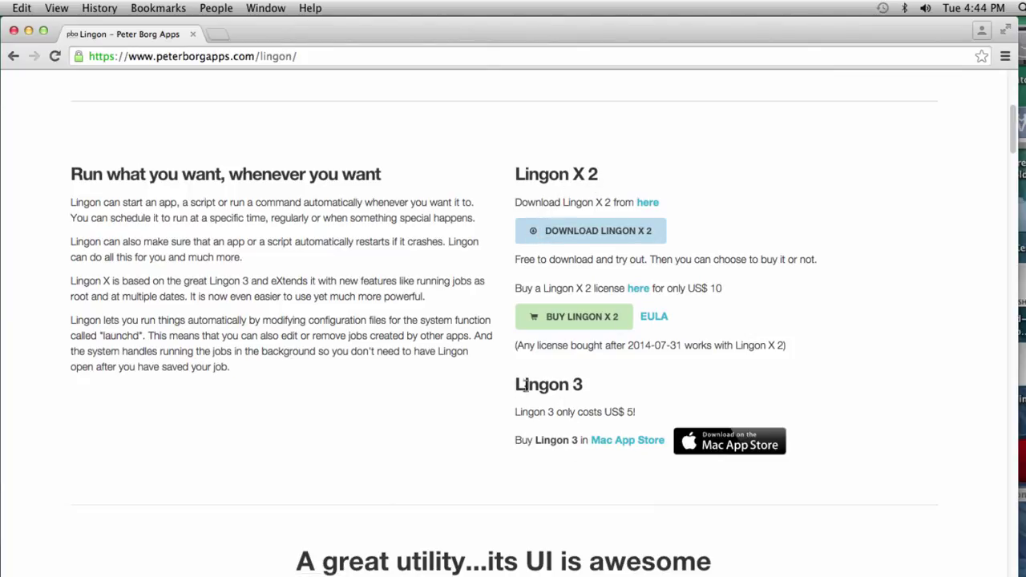
mouse_move(747, 456)
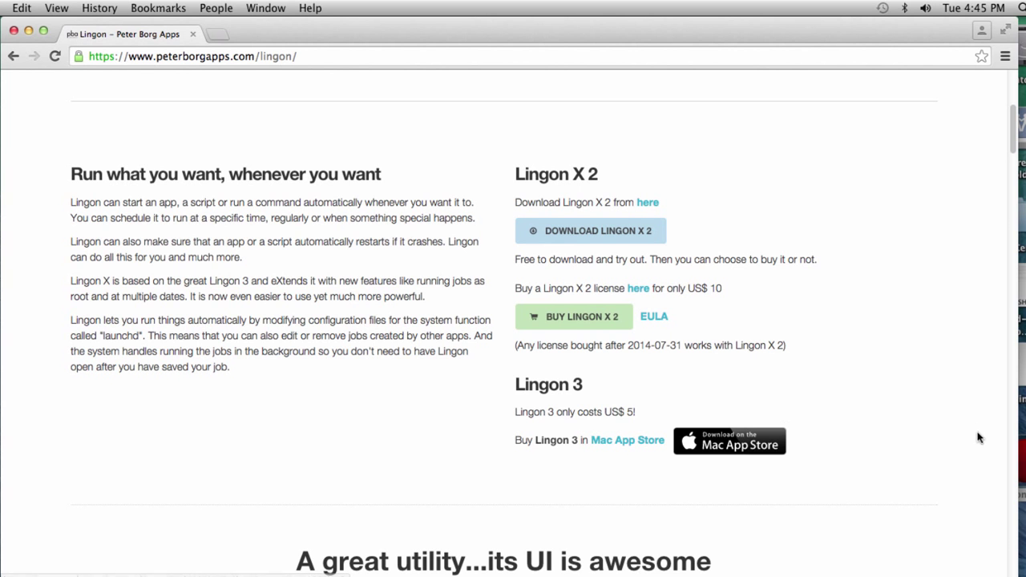
mouse_move(775, 340)
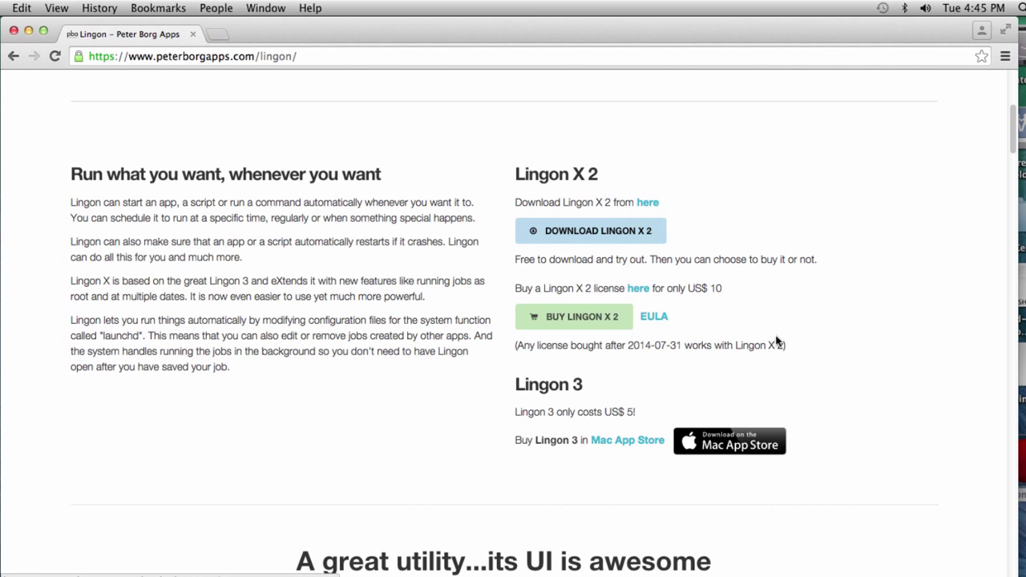
scroll("down", 3)
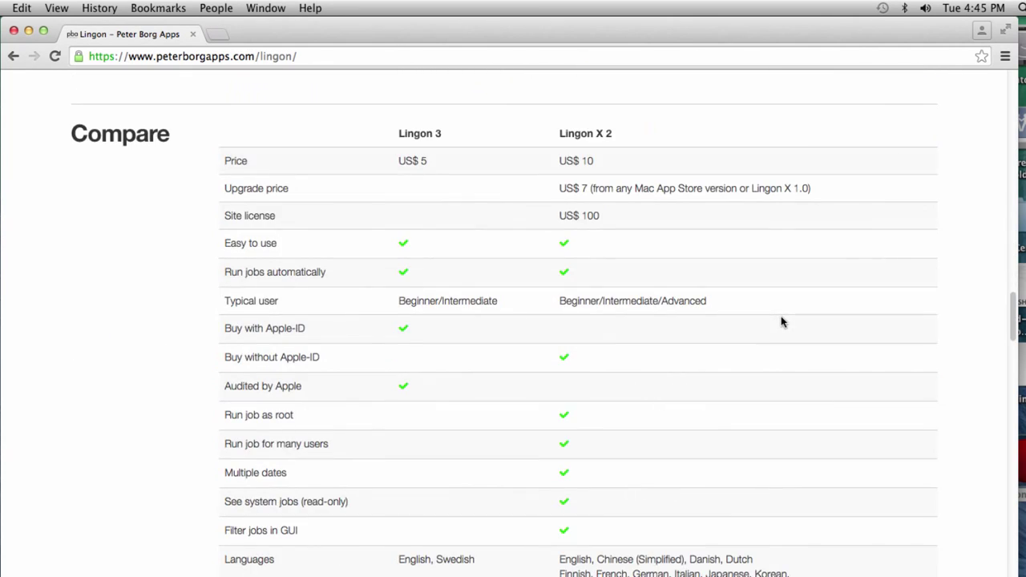
scroll("up", 3)
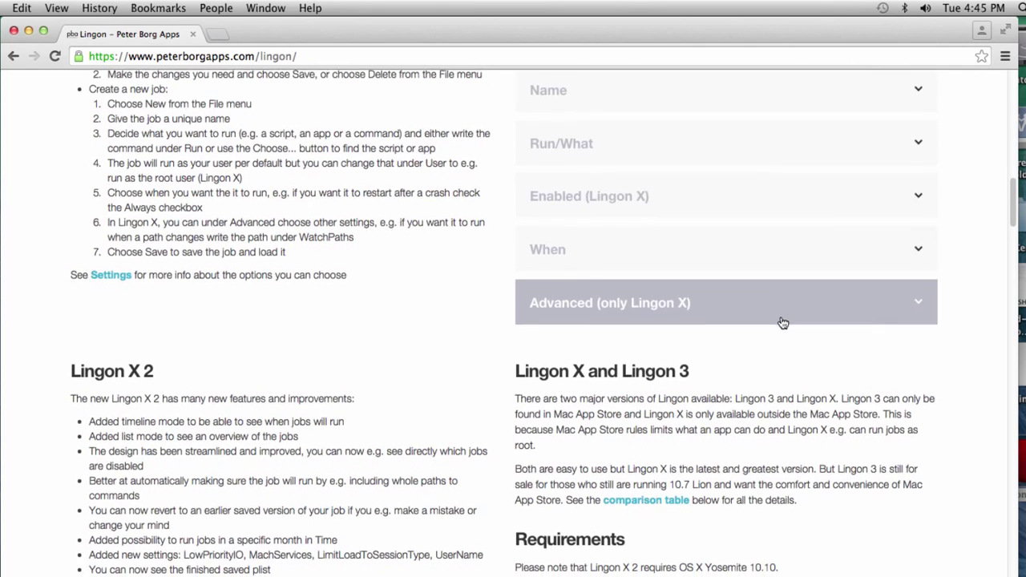
scroll("down", 3)
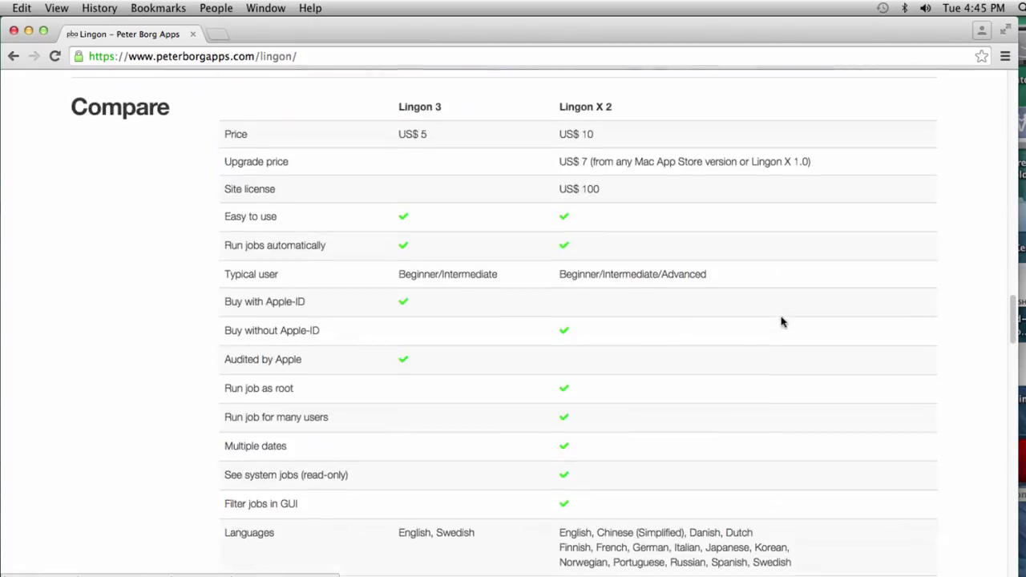
scroll("up", 3)
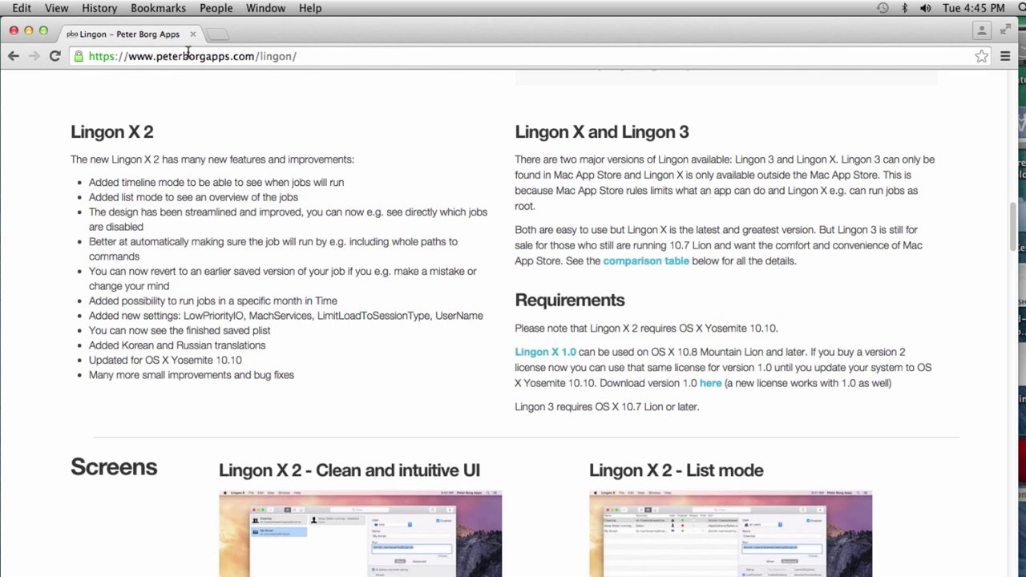
left_click(193, 56)
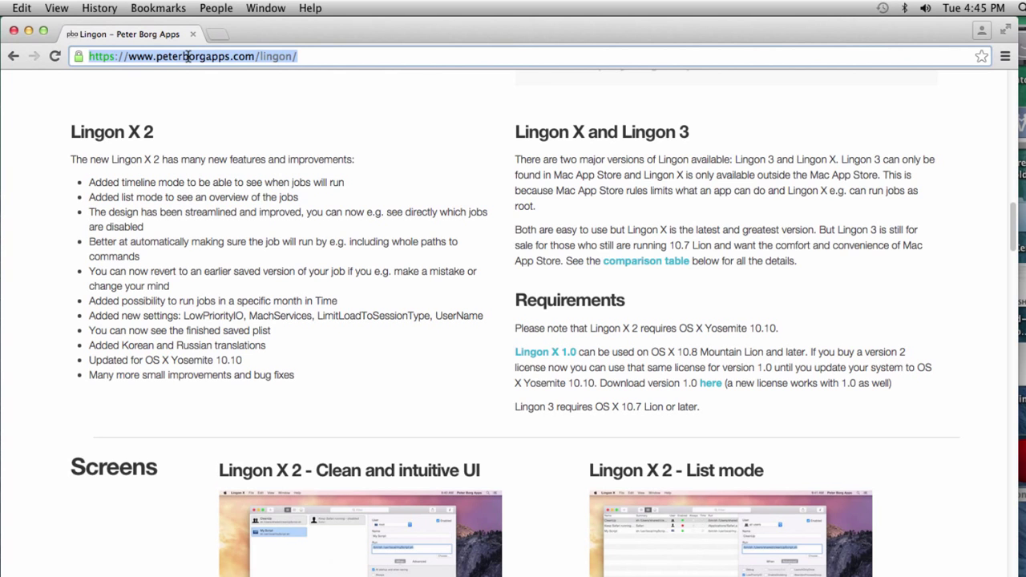
type("localhost")
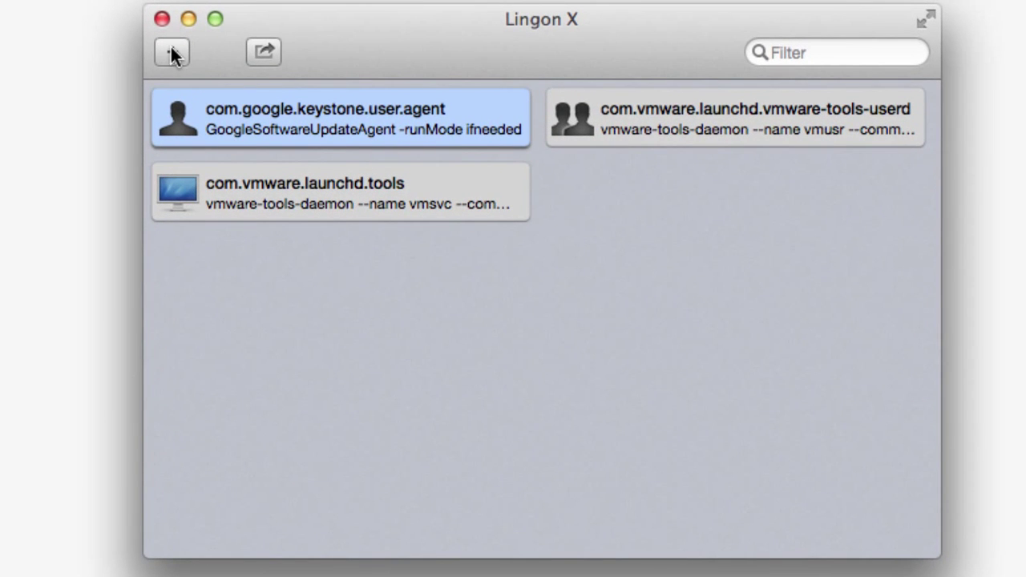
Step: Add a new job running as root named 'FCWS Start' and browse for its run command
left_click(170, 51)
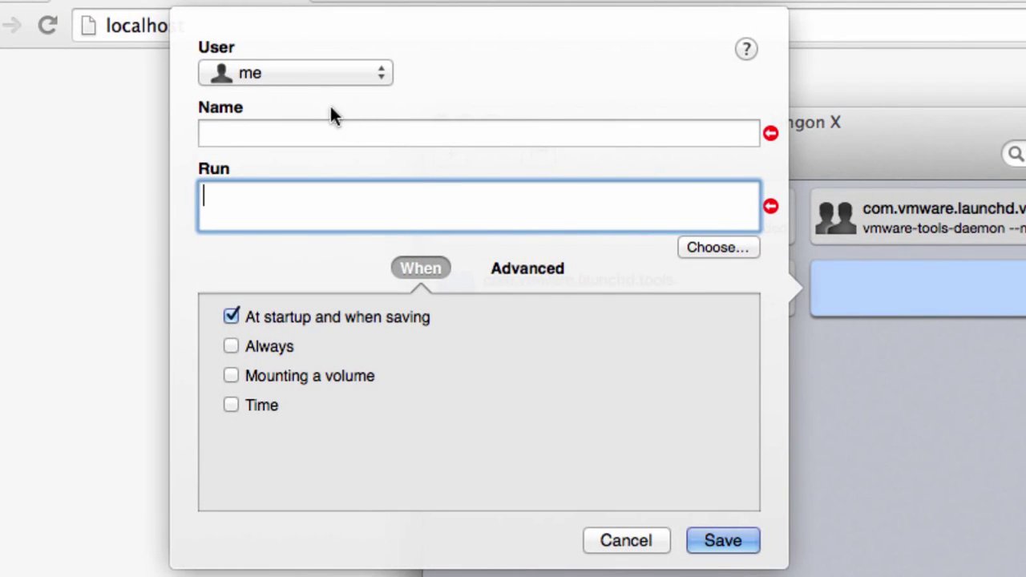
left_click(295, 73)
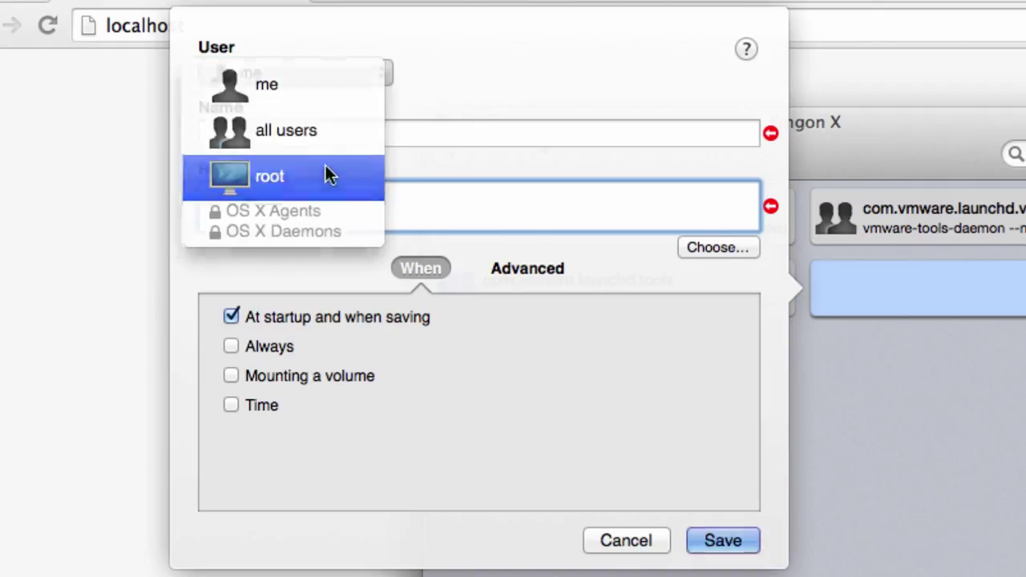
left_click(269, 176)
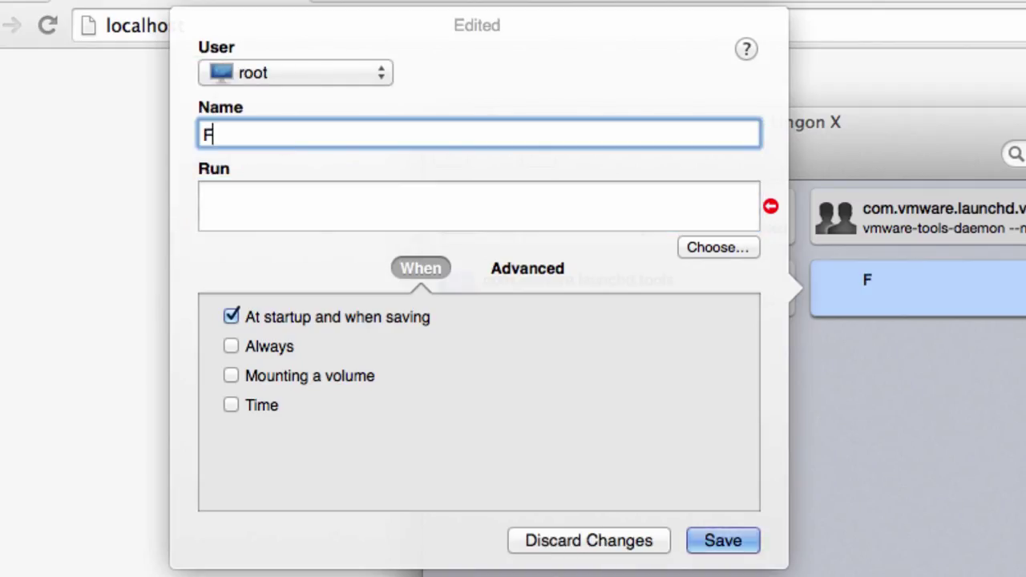
type("CWS Start")
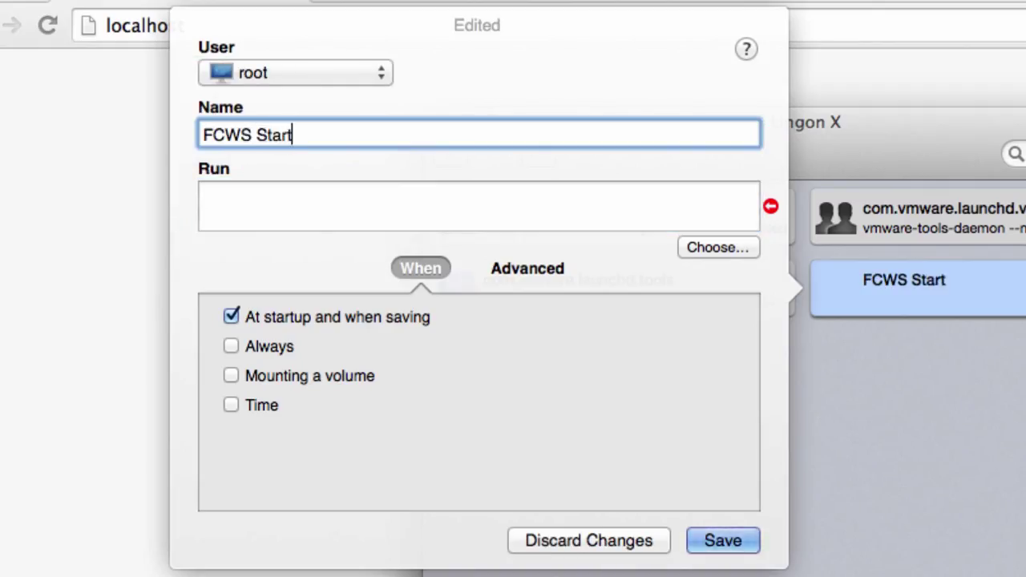
left_click(478, 205)
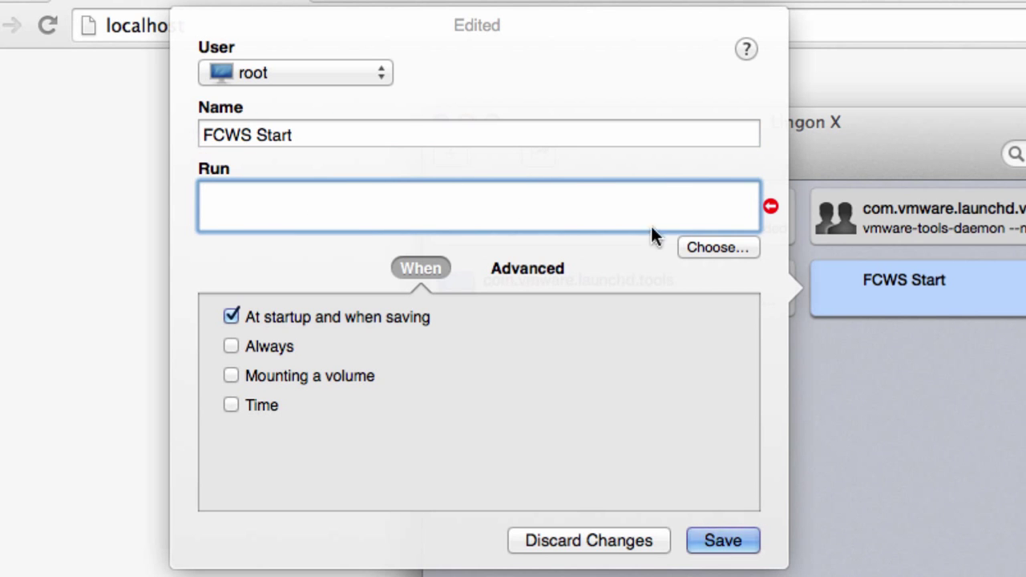
left_click(718, 247)
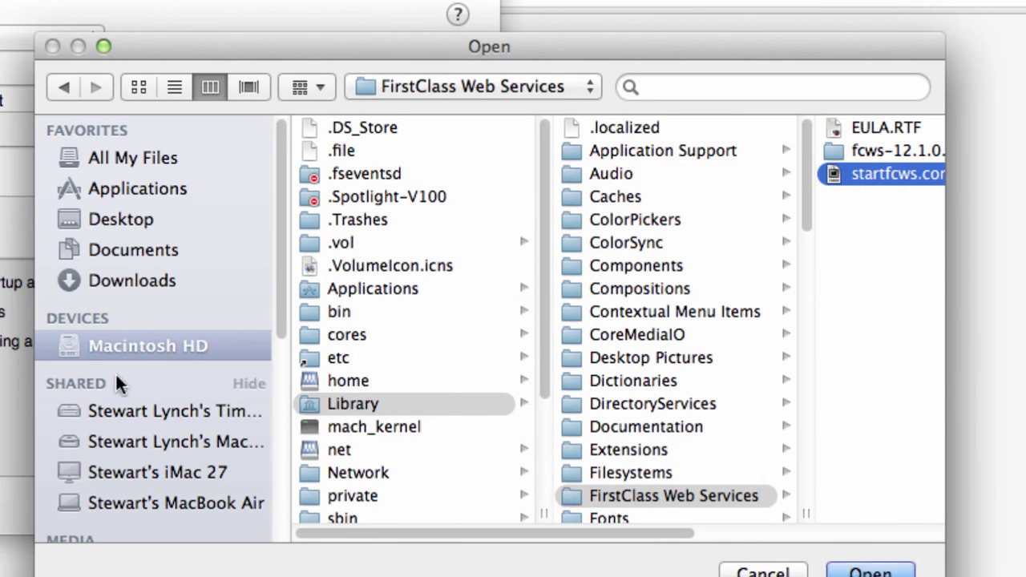
mouse_move(673, 549)
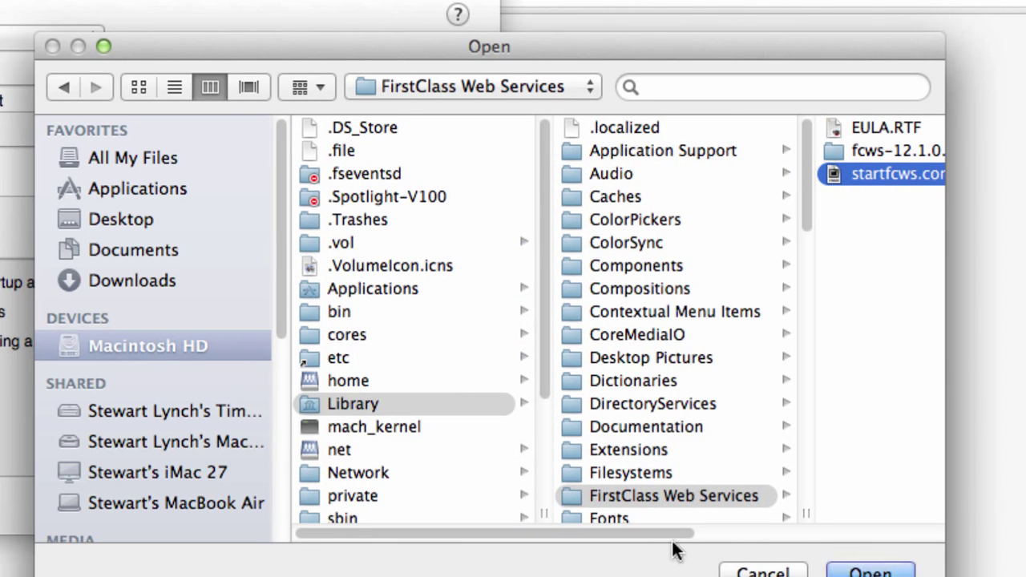
Step: Select startfcws.command from the FirstClass Web Services folder as the job's command
left_click(881, 173)
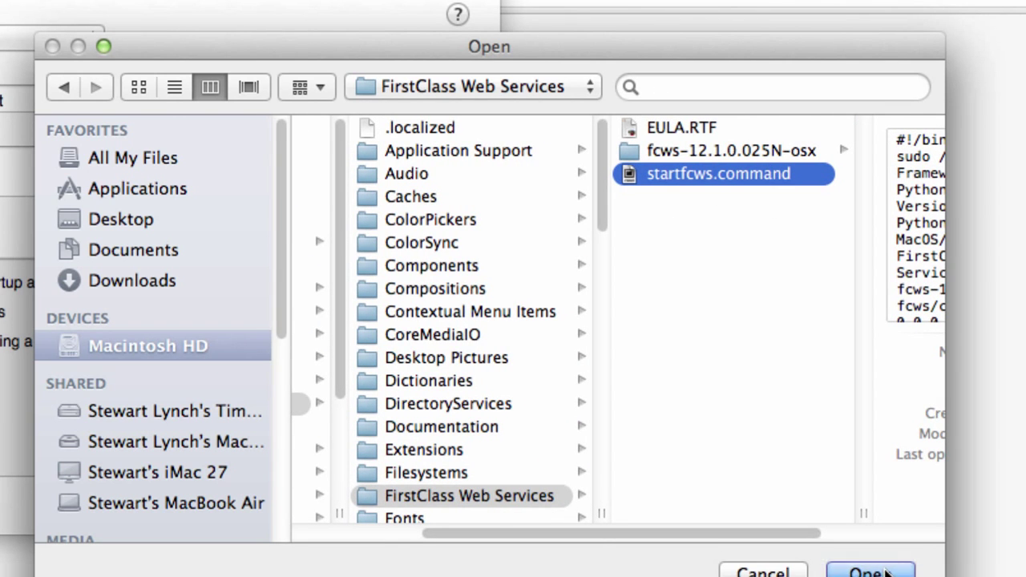
left_click(869, 571)
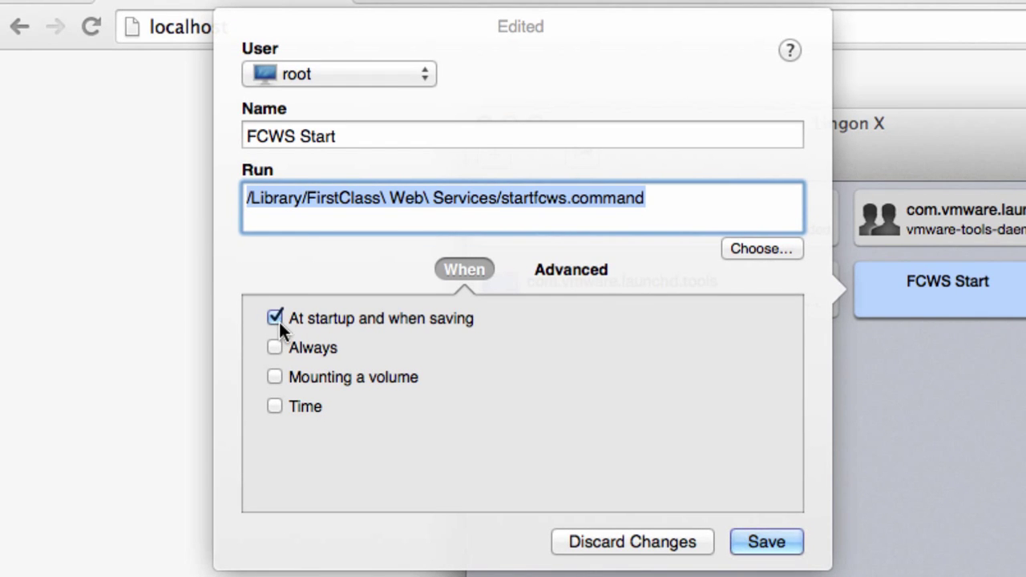
mouse_move(432, 328)
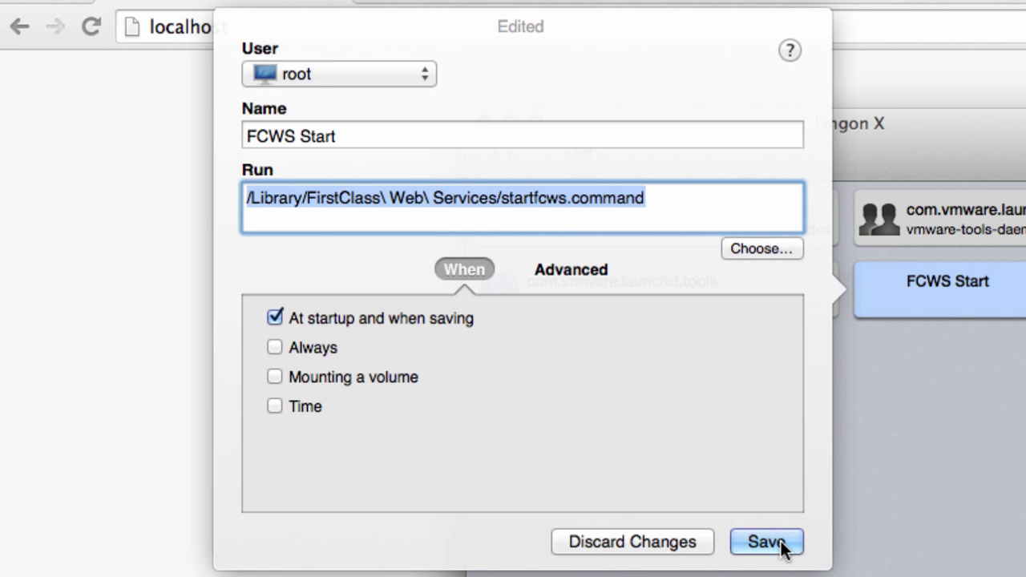
Step: Save the FCWS Start job for startup, entering the admin password to install the helper tool
left_click(766, 542)
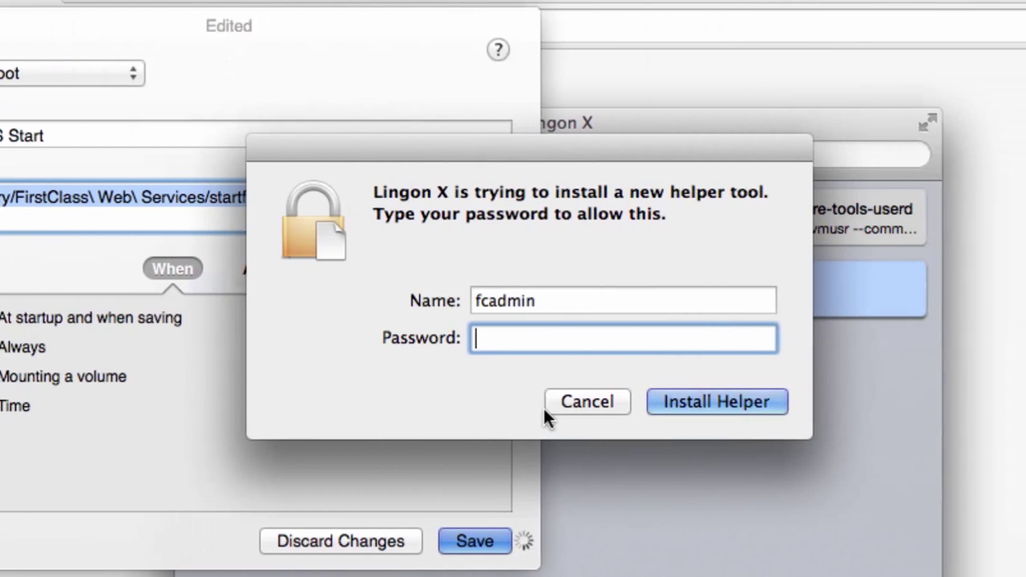
type("••••")
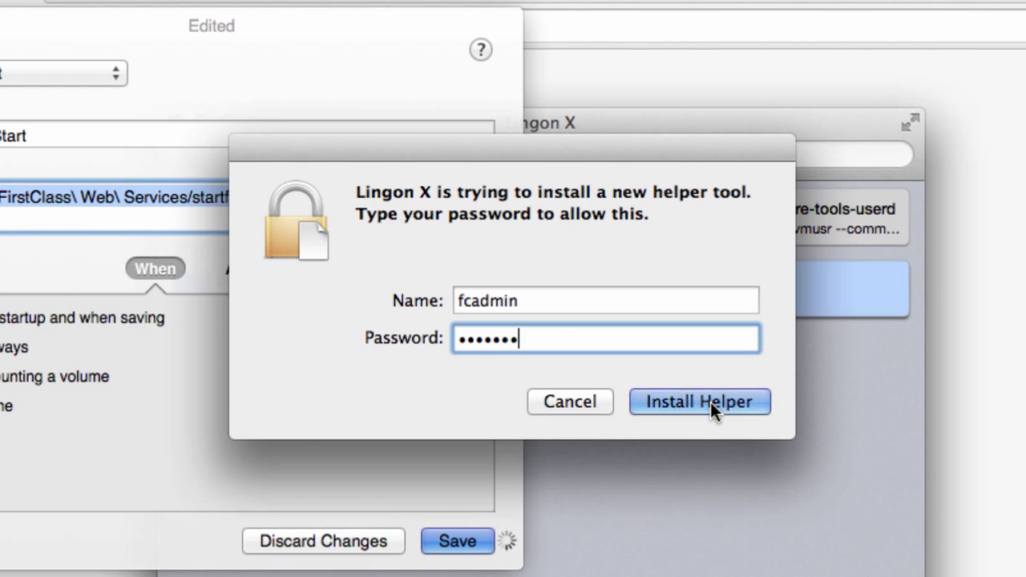
left_click(698, 400)
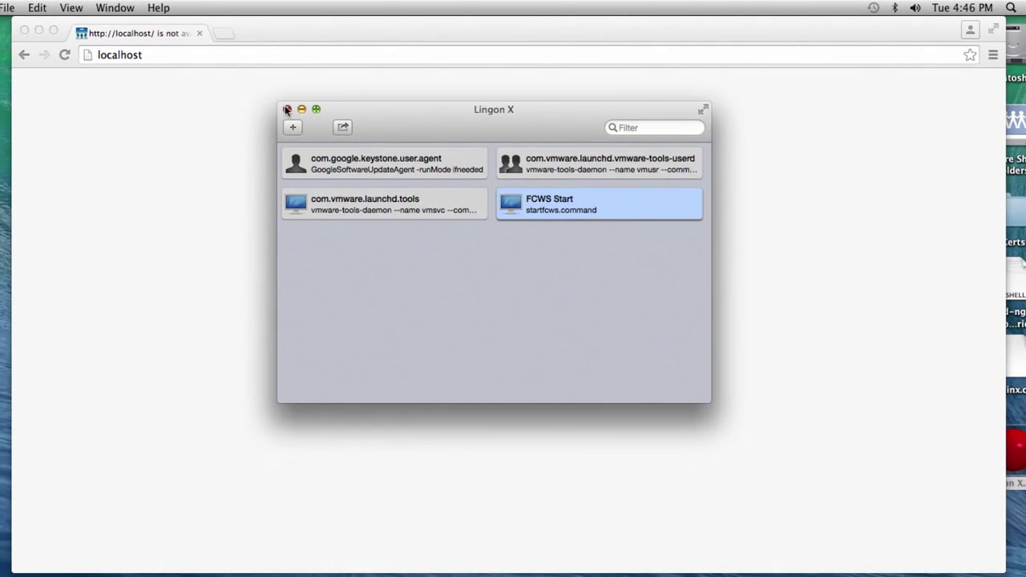
Step: Reload localhost in Chrome so the FirstClass login page appears
left_click(287, 109)
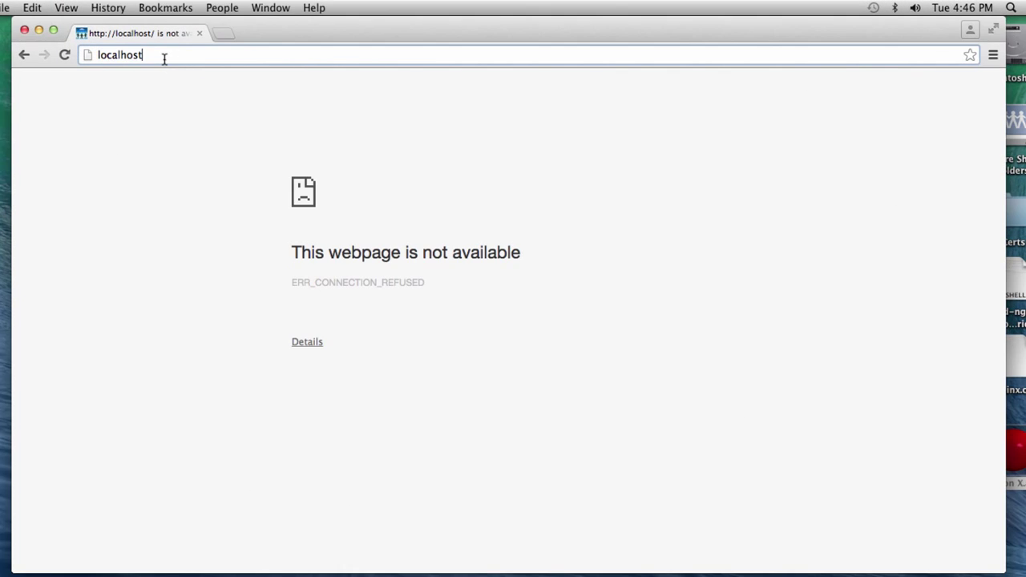
key("Return")
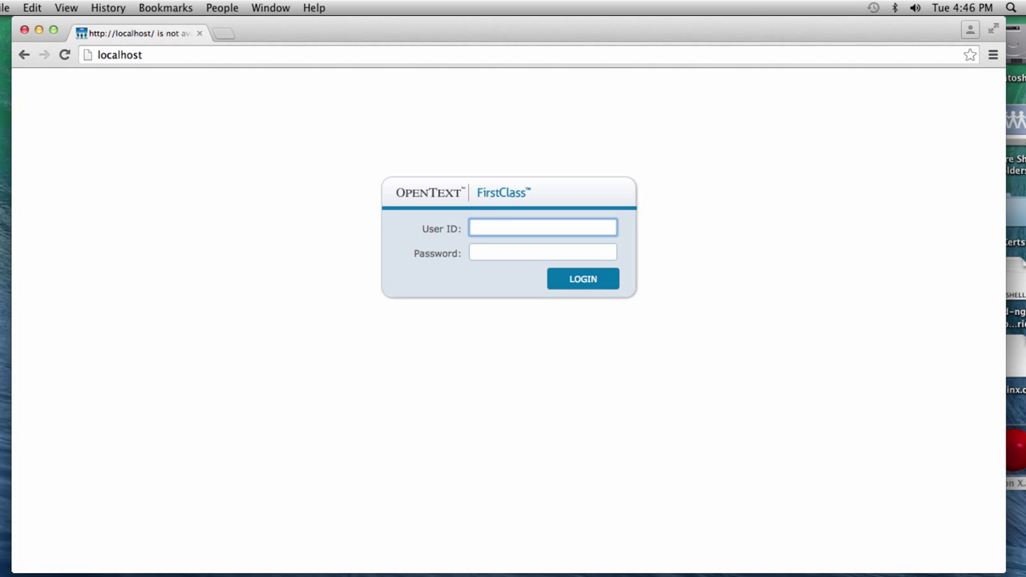
left_click(19, 6)
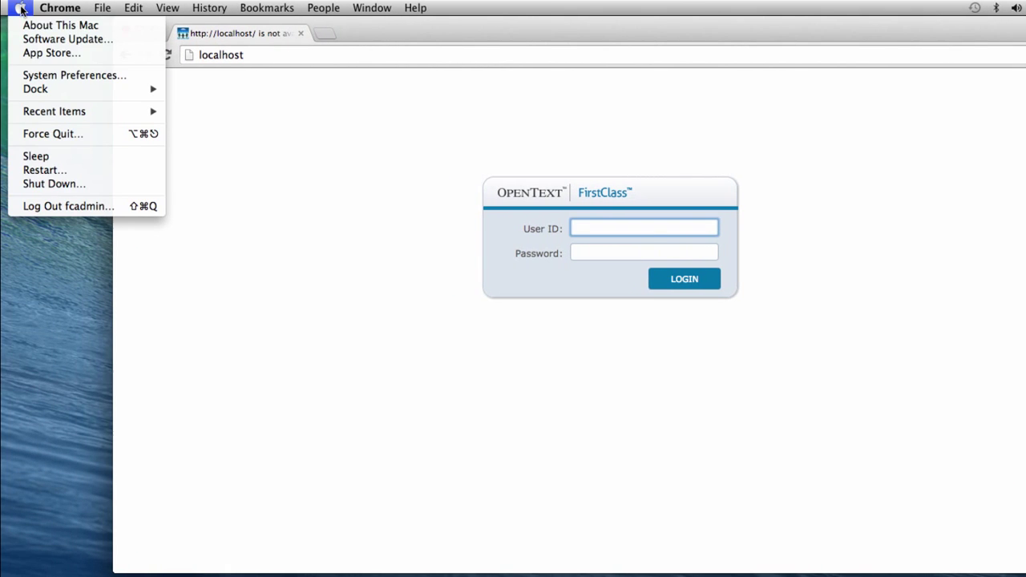
mouse_move(73, 75)
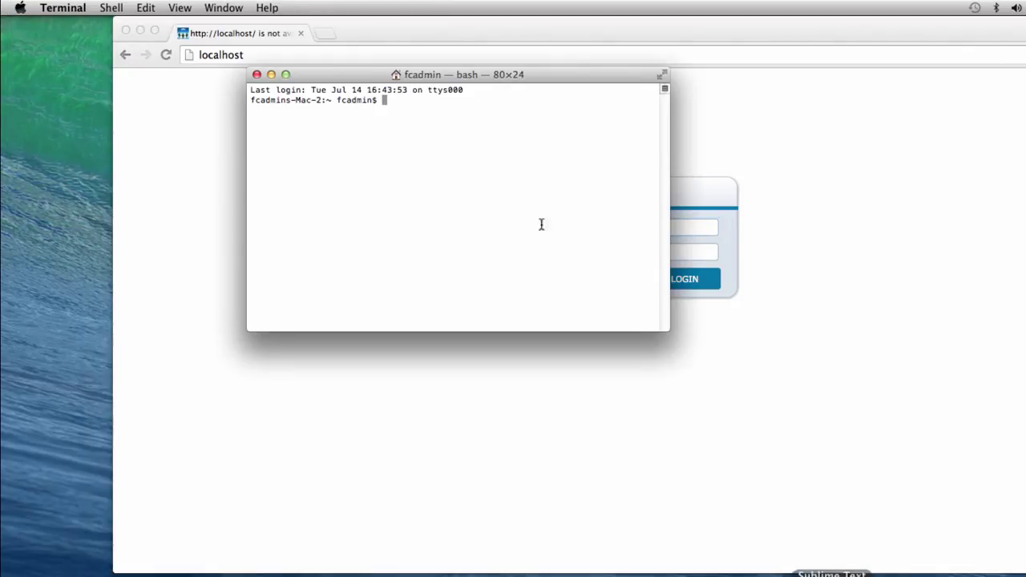
Step: Run fcwsctl stop in Terminal to stop FirstClass Web Services, then close the browser
type("fcws")
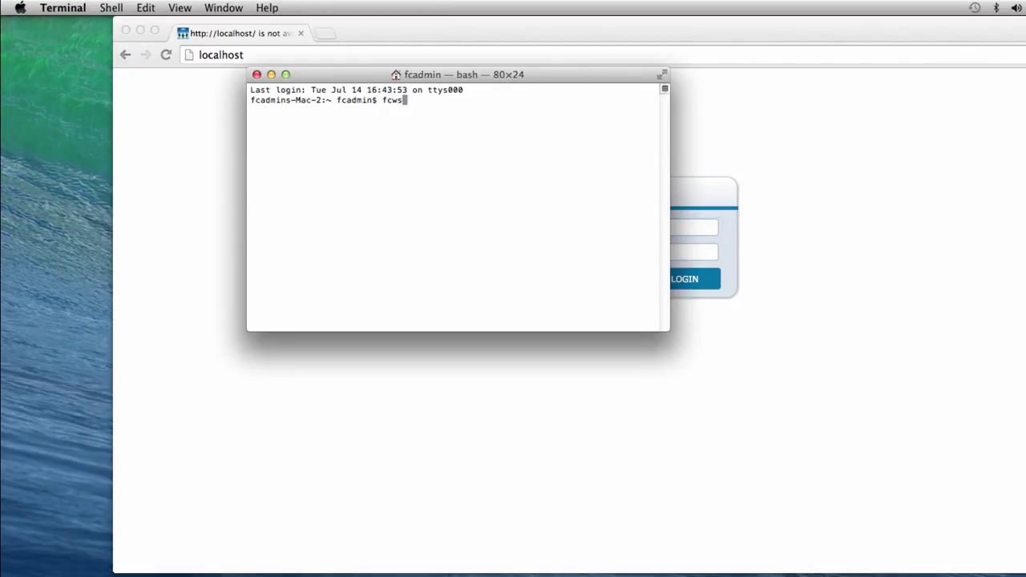
type("ctl stop")
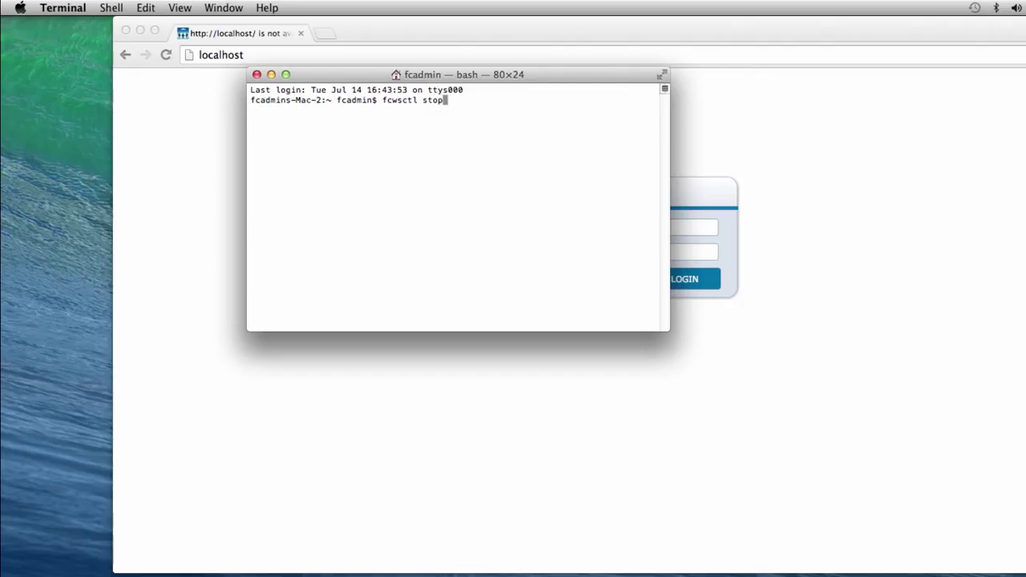
key("Return")
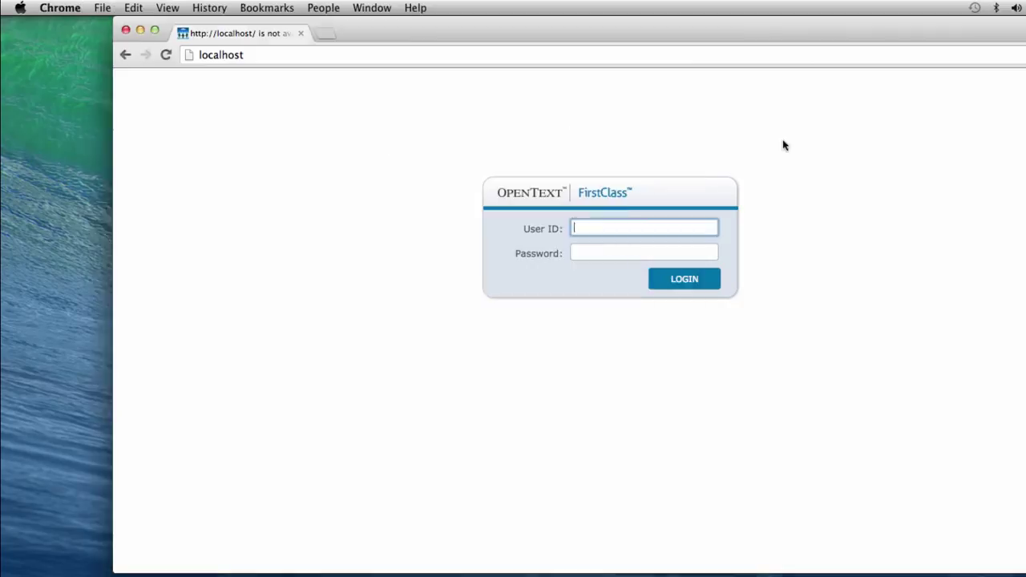
left_click(167, 54)
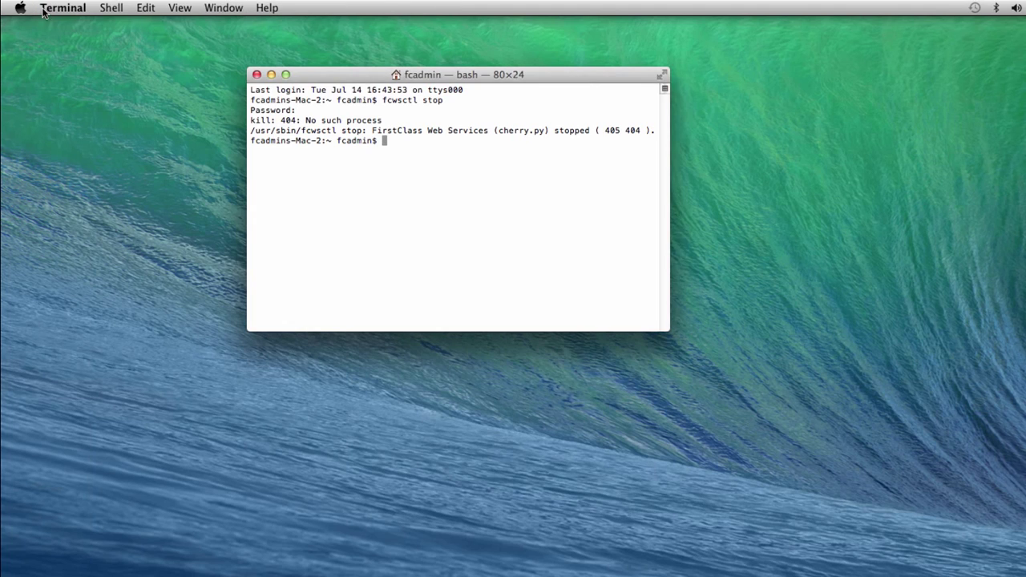
mouse_move(279, 83)
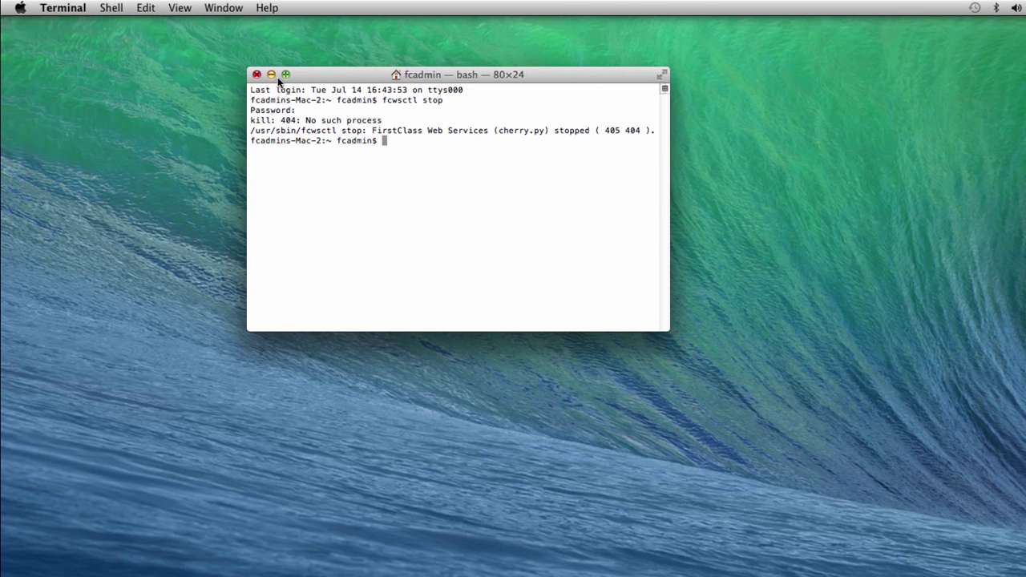
Step: Restart the Mac from the Apple menu and log back in as fcadmin with the password
left_click(19, 6)
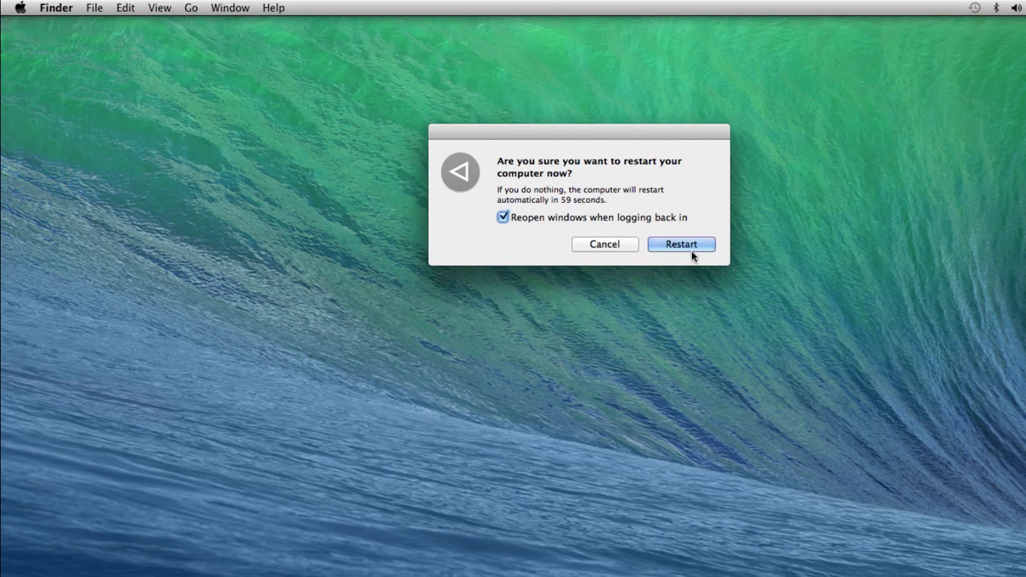
left_click(680, 244)
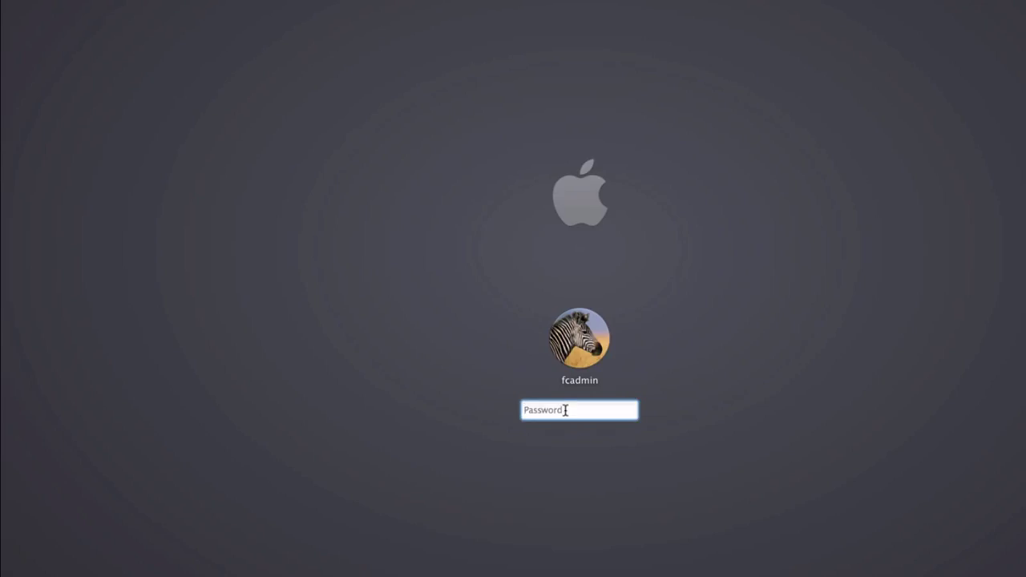
type("••••")
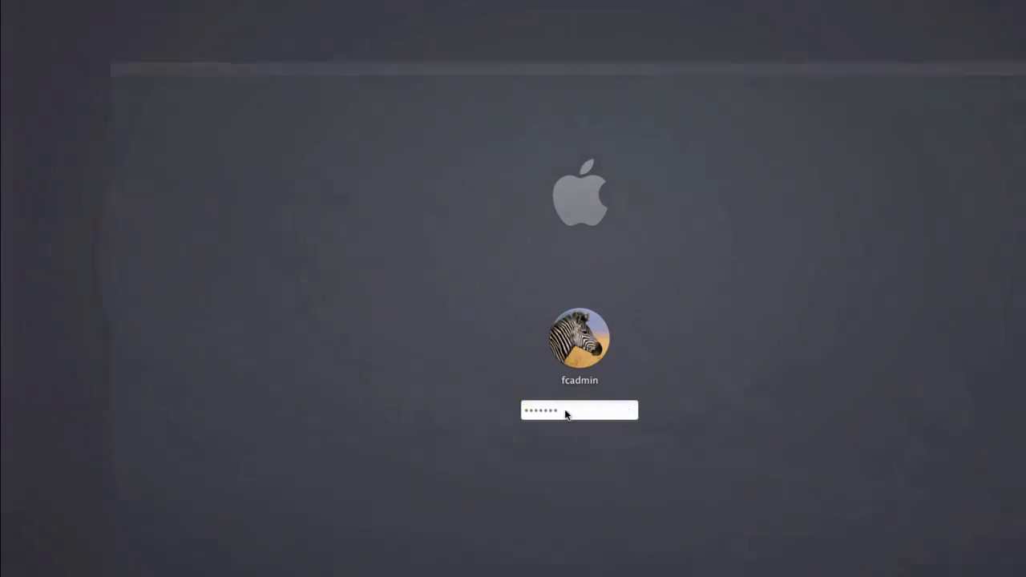
key("Return")
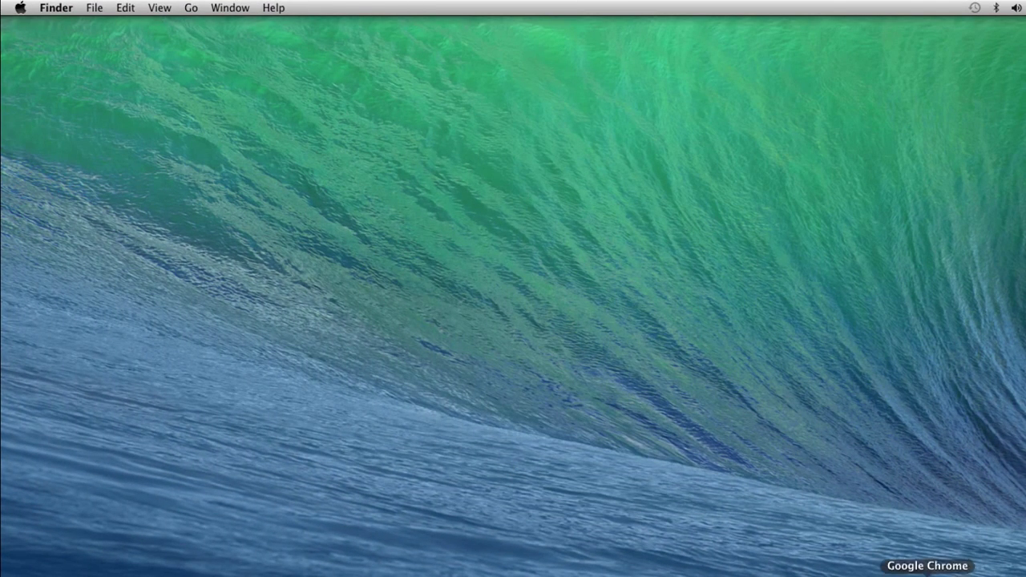
Step: Relaunch Chrome from the Dock and confirm the FirstClass login page loads at localhost
left_click(927, 564)
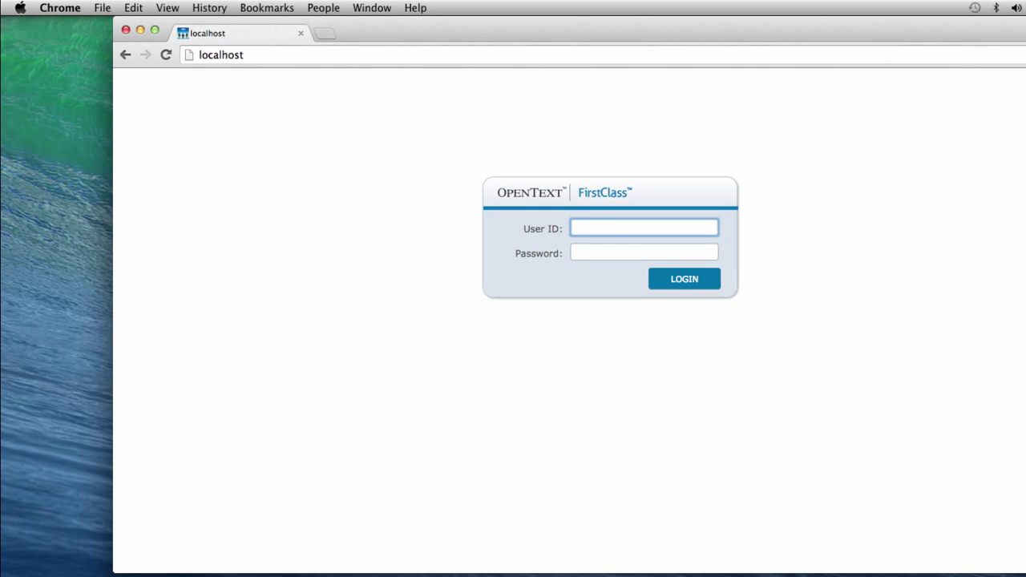
left_click(644, 228)
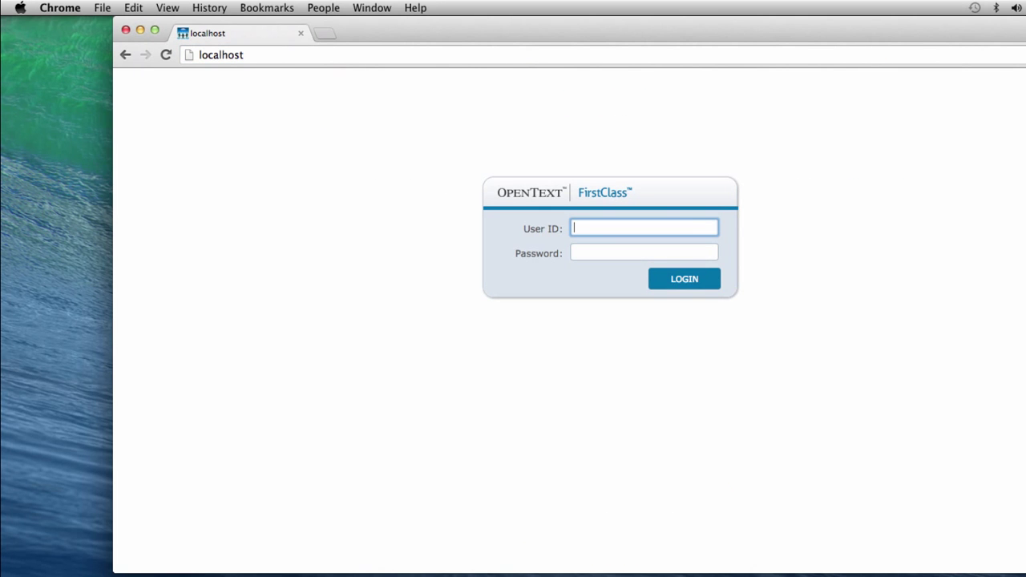